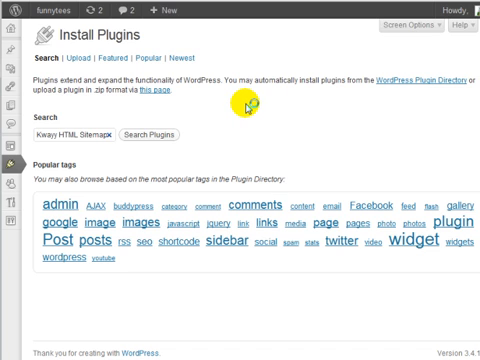
Step: Locate Kwayy HTML Sitemap in the plugin directory and install it
left_click(156, 132)
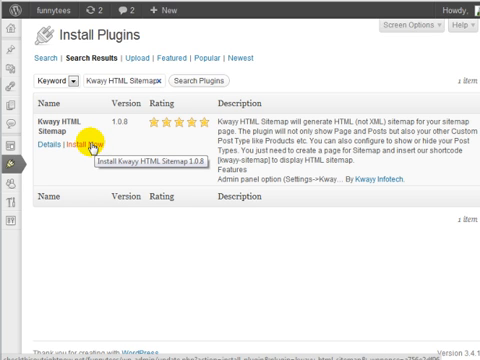
left_click(88, 146)
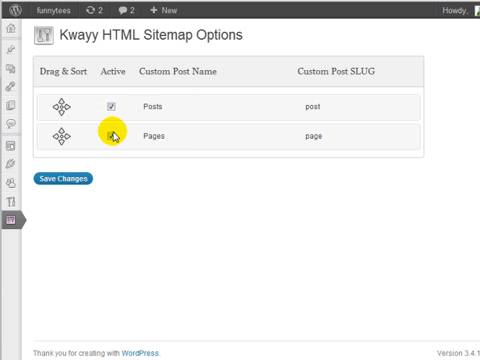
Step: Mark both Posts and Pages as active in the sitemap options and save the changes
left_click(108, 132)
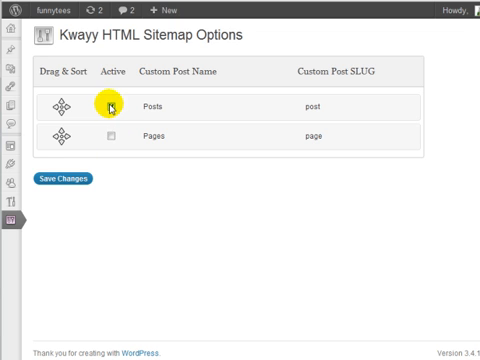
left_click(108, 138)
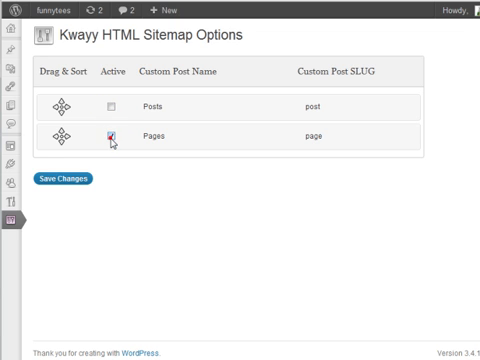
left_click(108, 104)
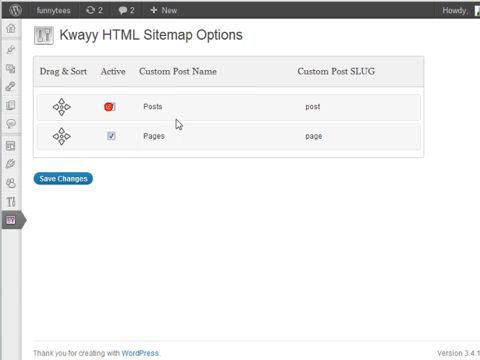
left_click(108, 104)
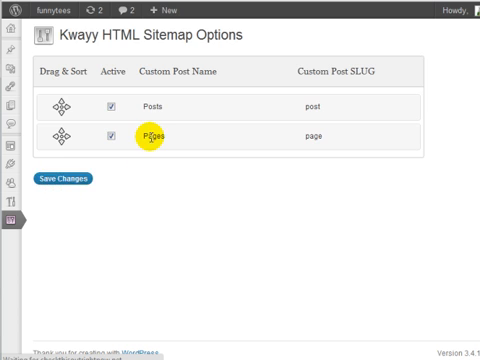
left_click(66, 184)
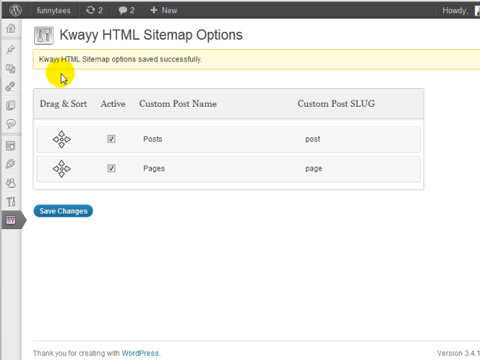
mouse_move(172, 32)
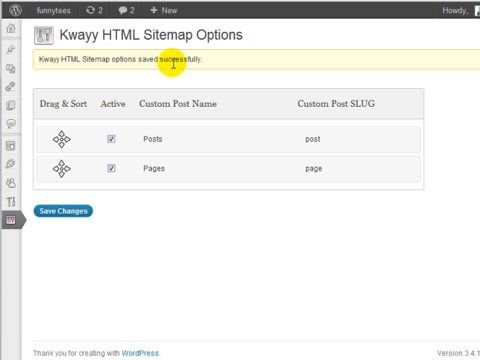
mouse_move(208, 100)
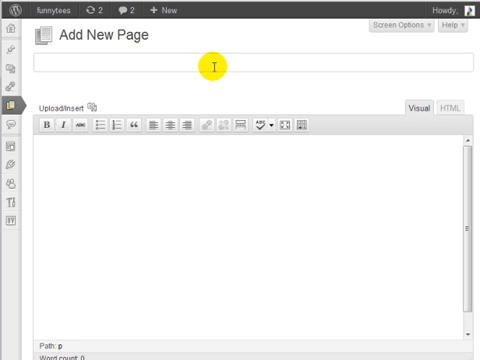
Step: Create a page titled 'Sitemap' containing the [kwayy-sitemap] shortcode and publish it
type("Sitemap")
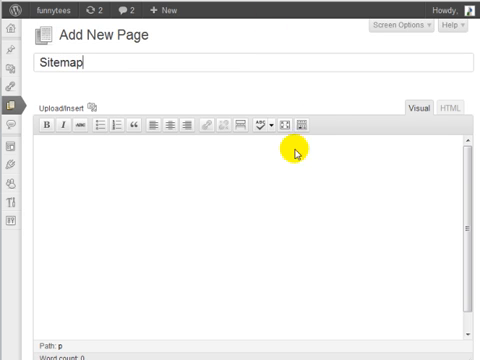
type("[kwayy-sitemap]")
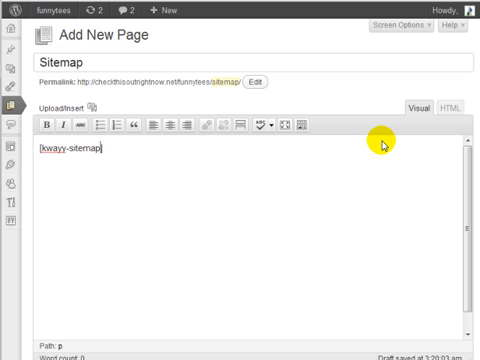
scroll("down", 3)
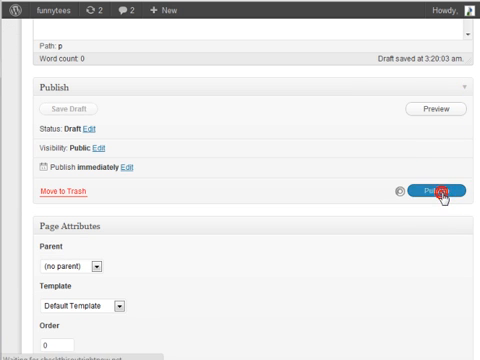
left_click(438, 194)
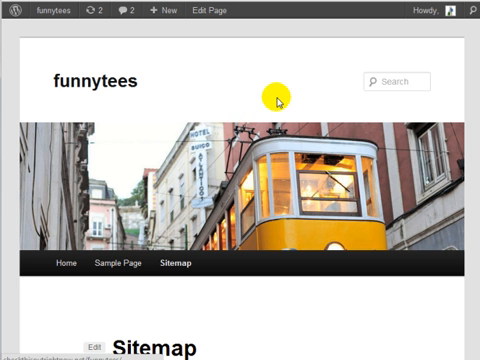
Step: Scroll the live Sitemap page to review the listed posts and the Sample Page
scroll("down", 3)
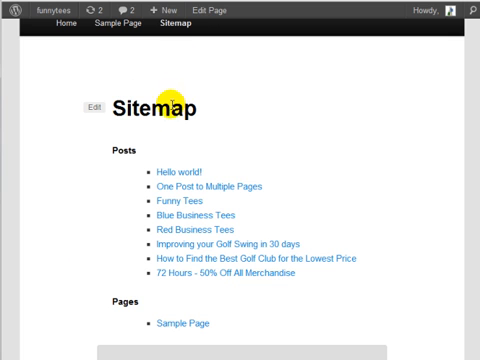
mouse_move(132, 302)
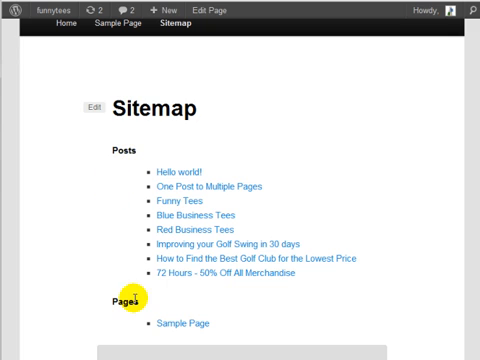